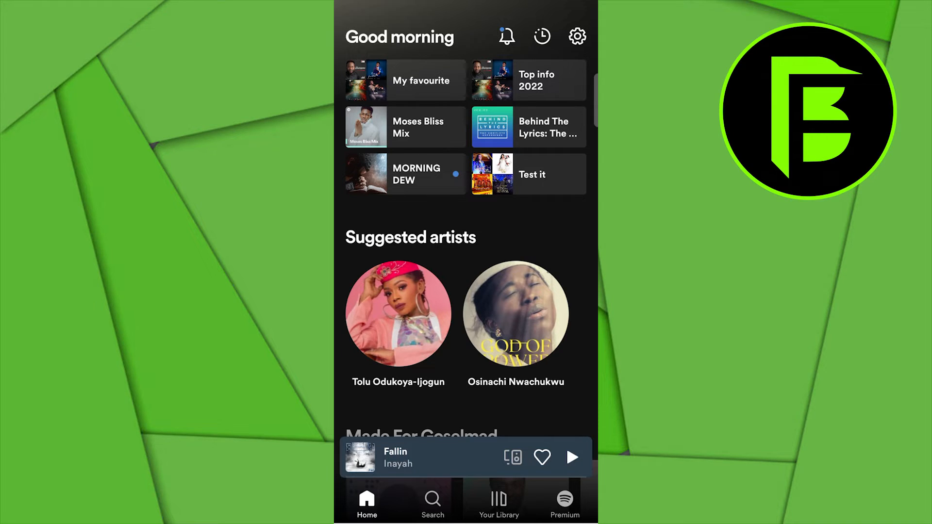
Step: Open the 'My favourite' playlist from Home and show its options menu
{"action": "left_click", "coordinate": [405, 80]}
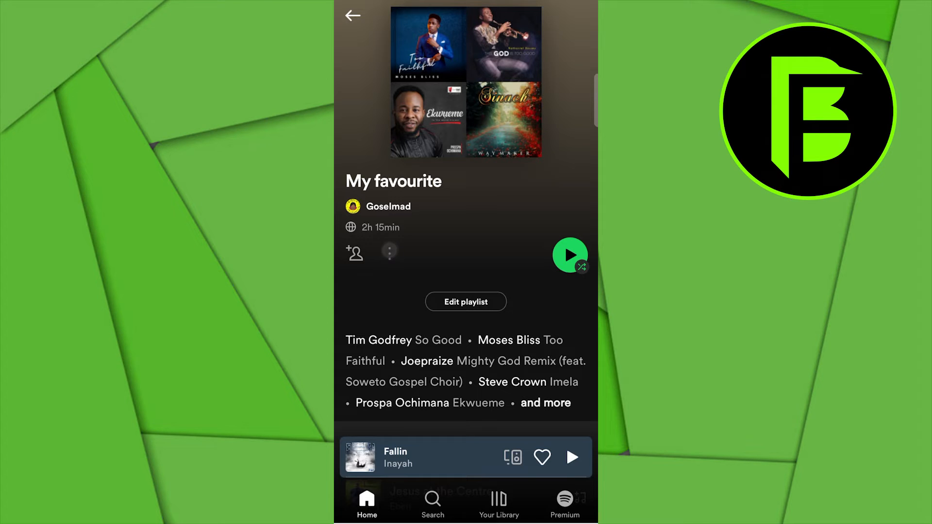
{"action": "left_click", "coordinate": [389, 251]}
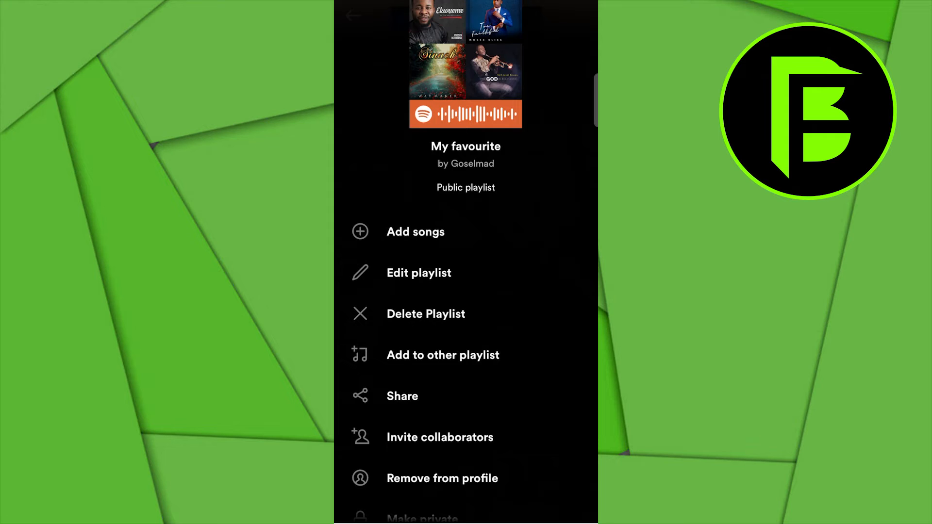
Step: Share the 'My favourite' playlist to Instagram Stories from the share sheet
{"action": "left_click", "coordinate": [402, 395]}
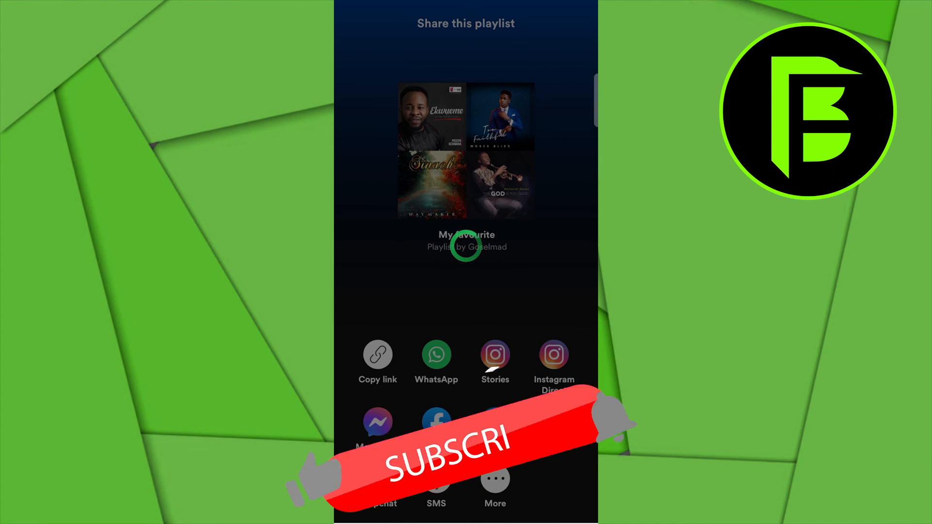
{"action": "left_click", "coordinate": [495, 356]}
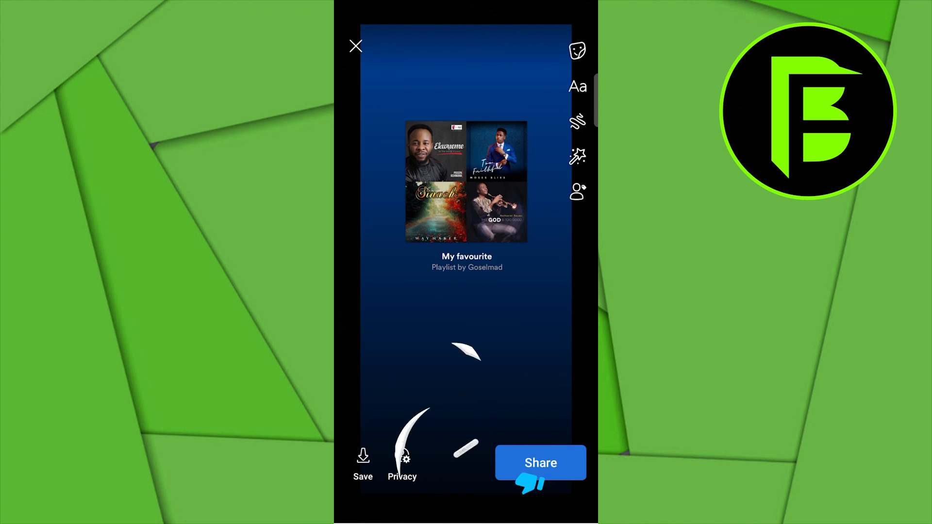